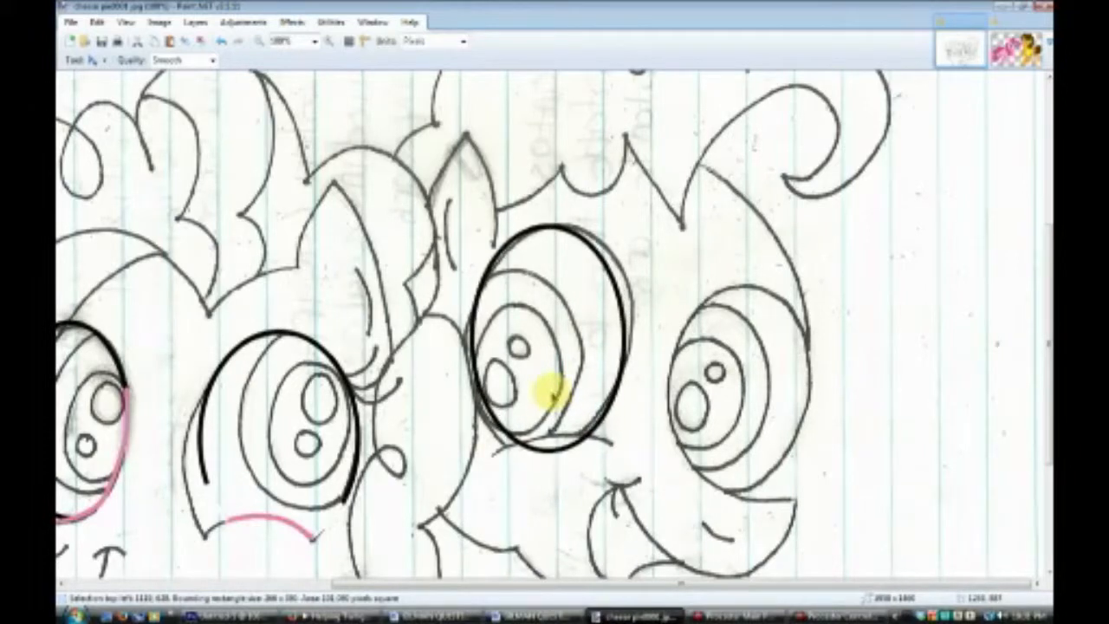
- Trace one eye of the sketch with a smooth black oval on the lineart layer
left_click_drag(468, 208, 641, 468)
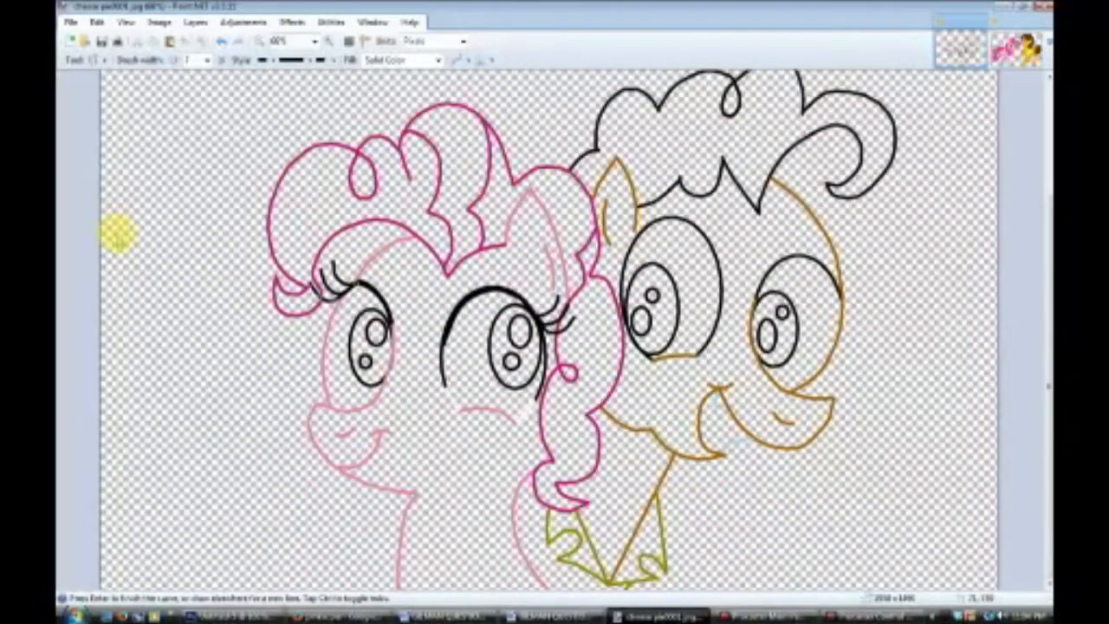
left_click(69, 21)
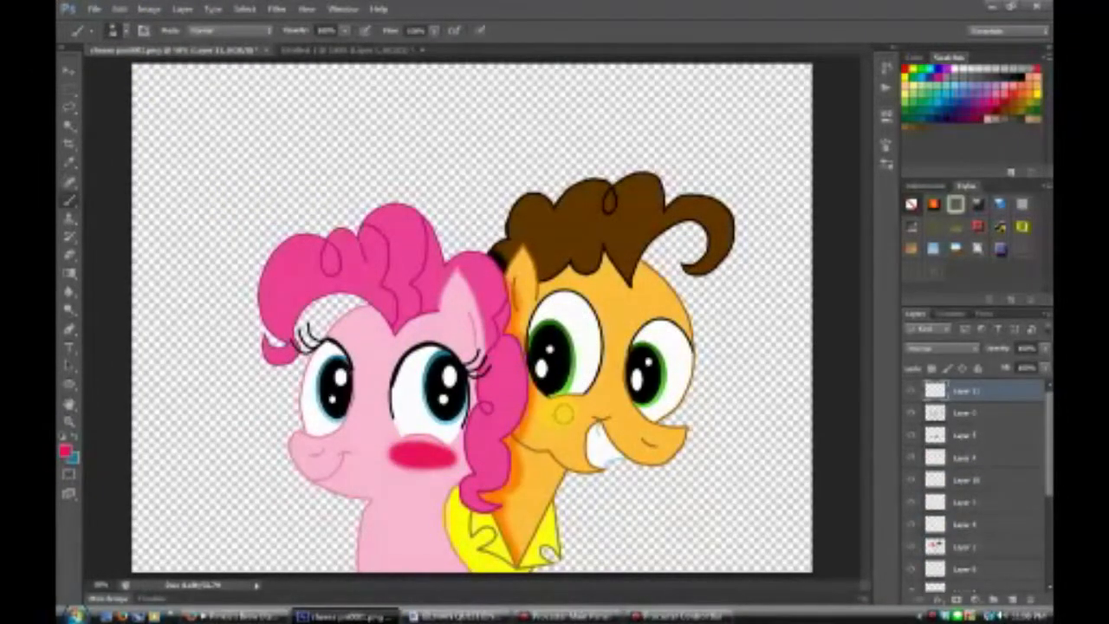
- Bring up Gaussian Blur for the blush layer holding both ponies' pink cheek patches
left_click(277, 10)
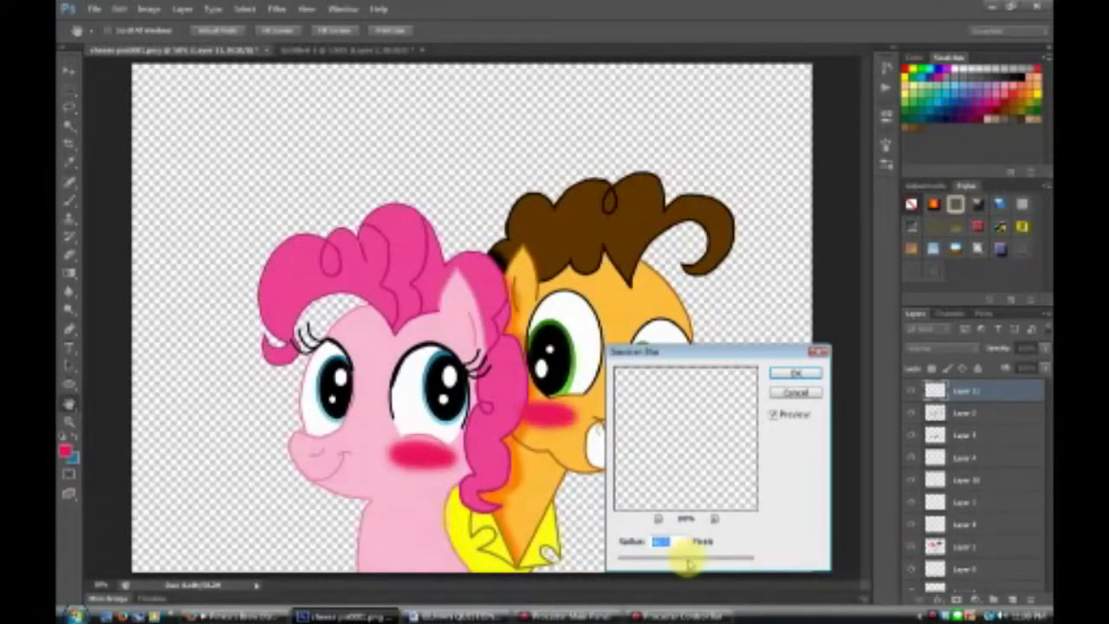
- Apply the Gaussian Blur so both ponies' cheek blush becomes soft, diffuse rosy patches
left_click(794, 374)
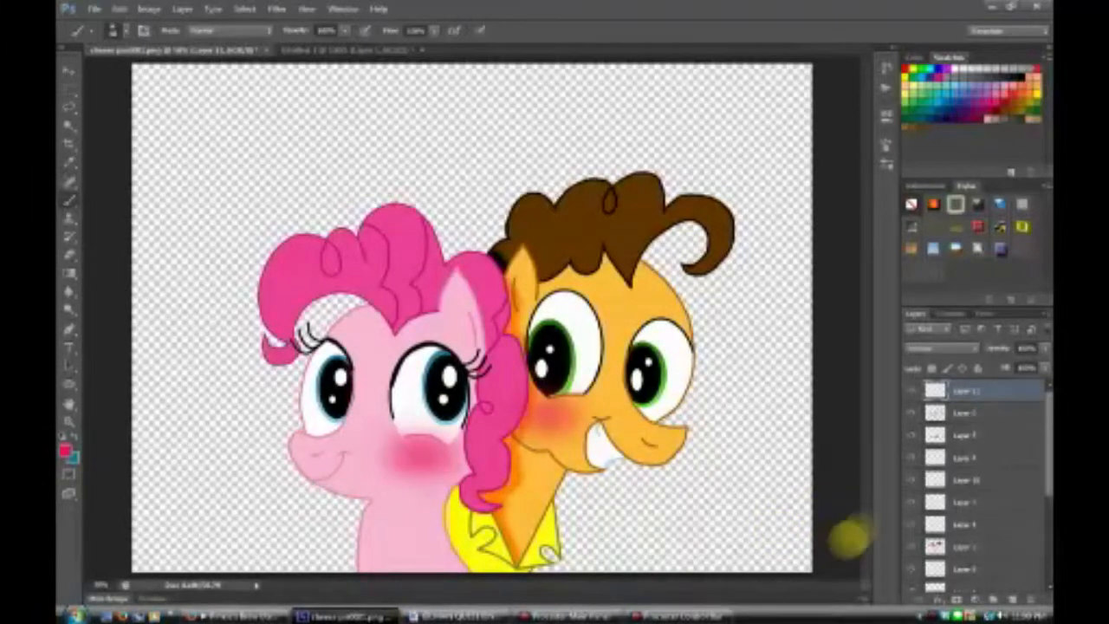
scroll("down", 3)
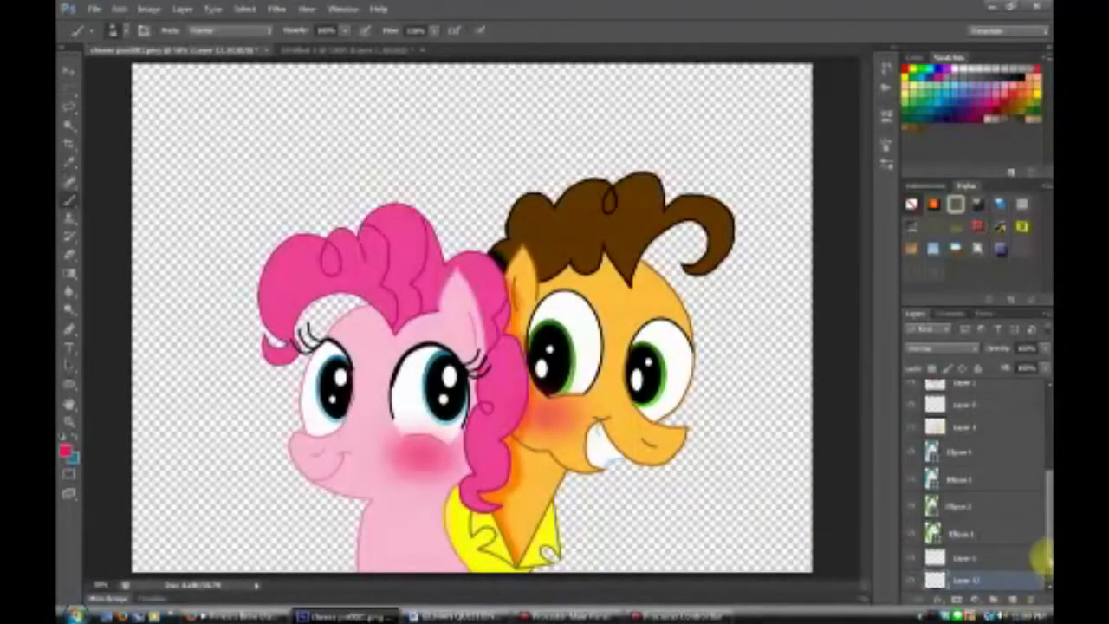